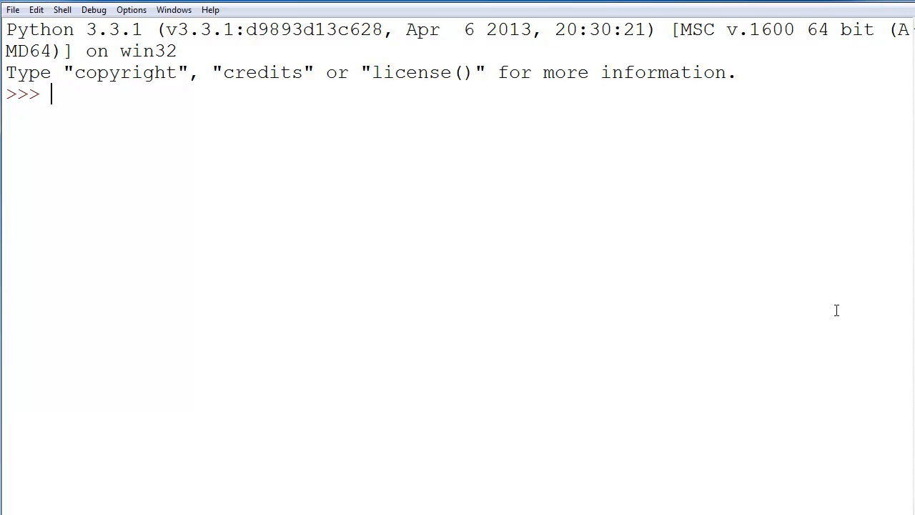
Step: Define class one(object) with an __init__ that sets self.x = 10
type("class")
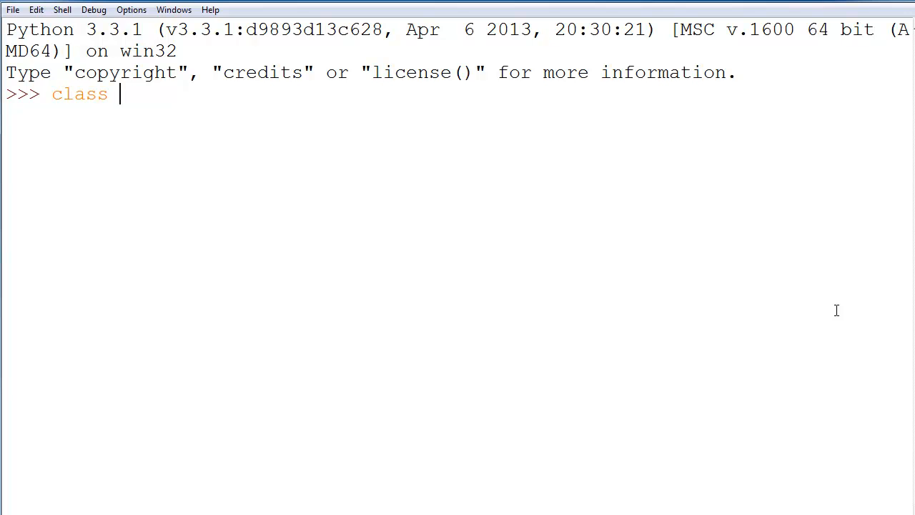
type("one(ob")
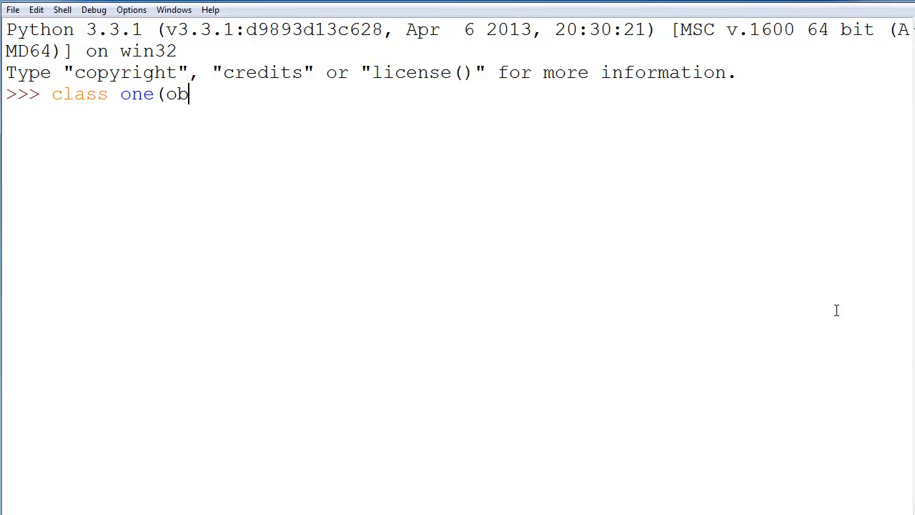
type("ject):")
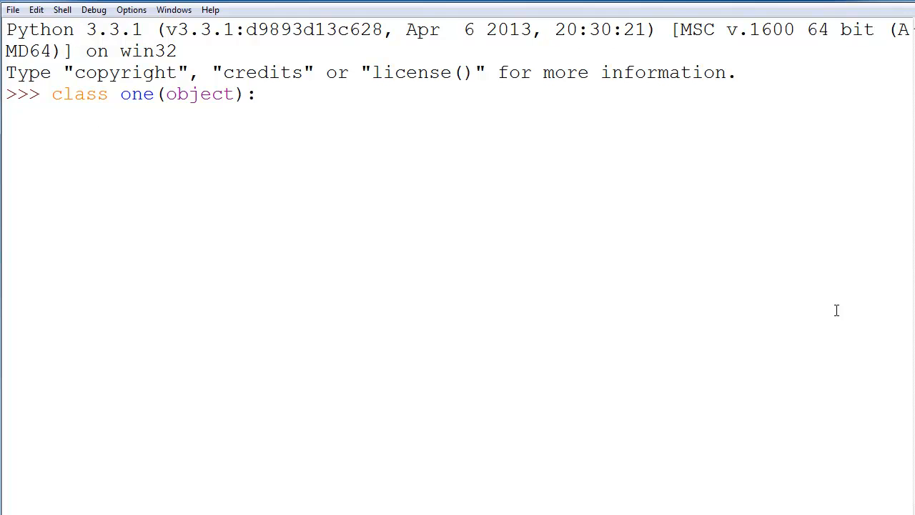
type("def")
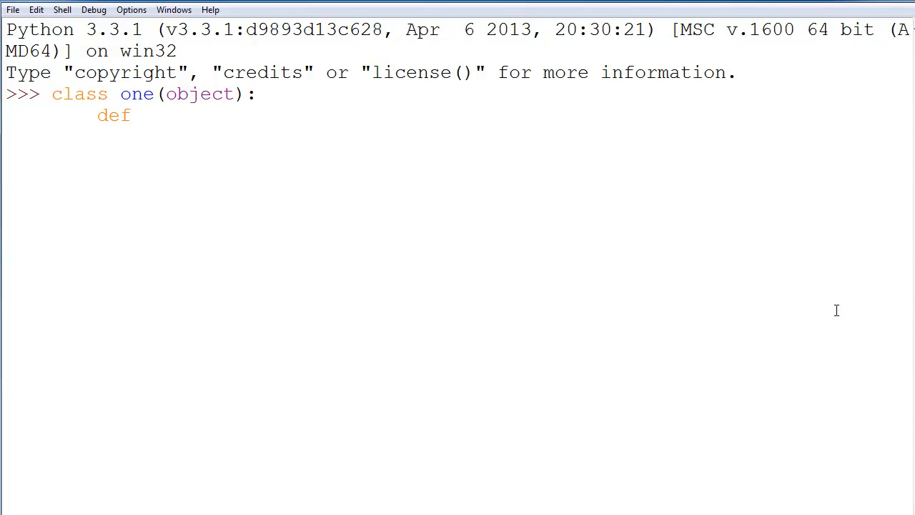
type("__init__(self):")
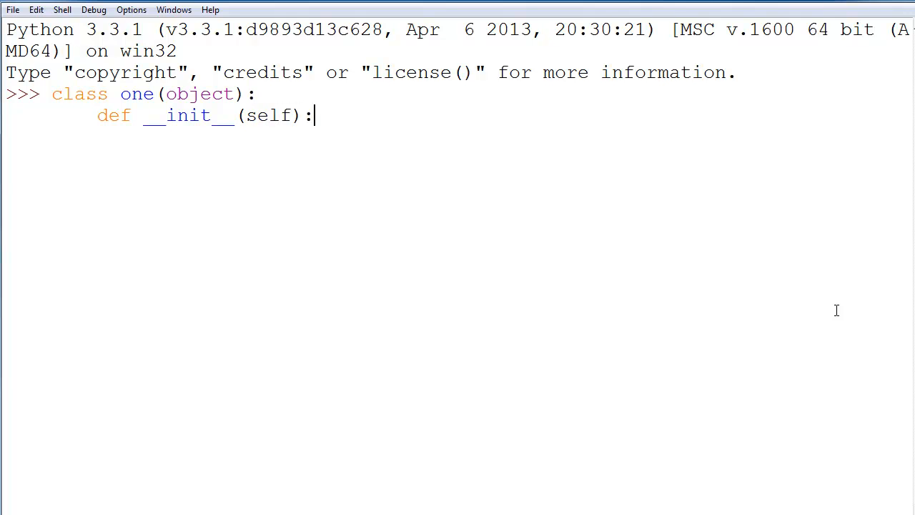
type("self.x")
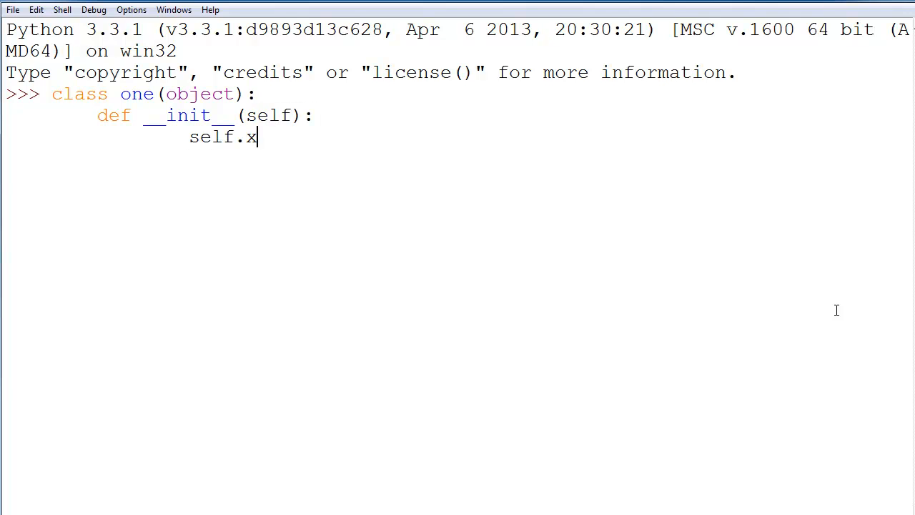
type("= 10")
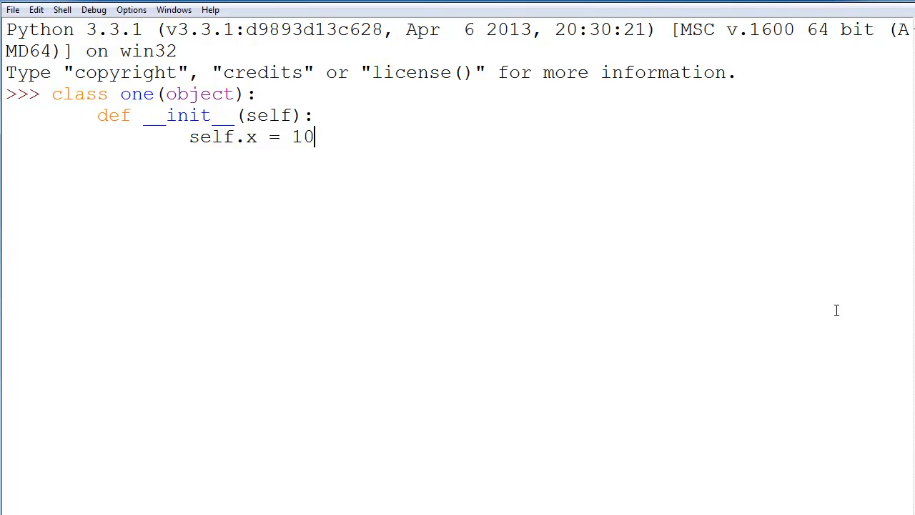
key("Return")
type("def")
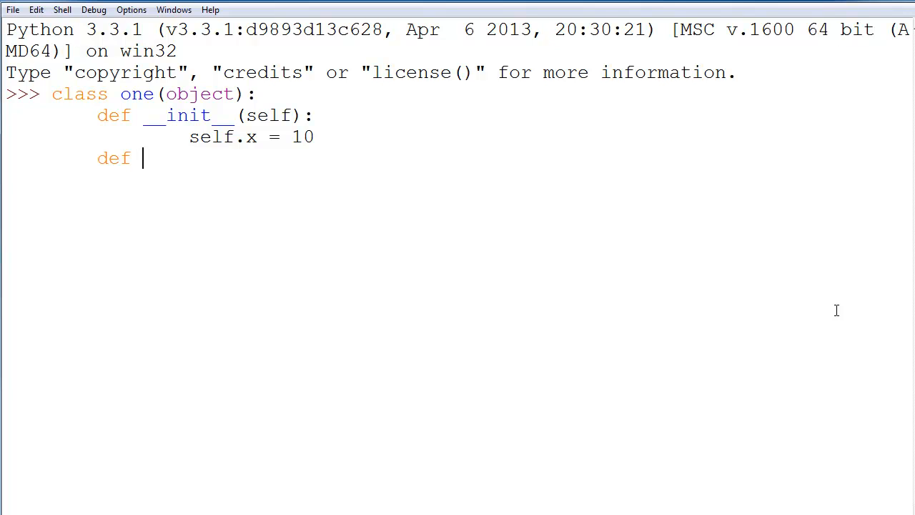
Step: Add a makep(self) method to class one that sets self.p = 3.12
type("make")
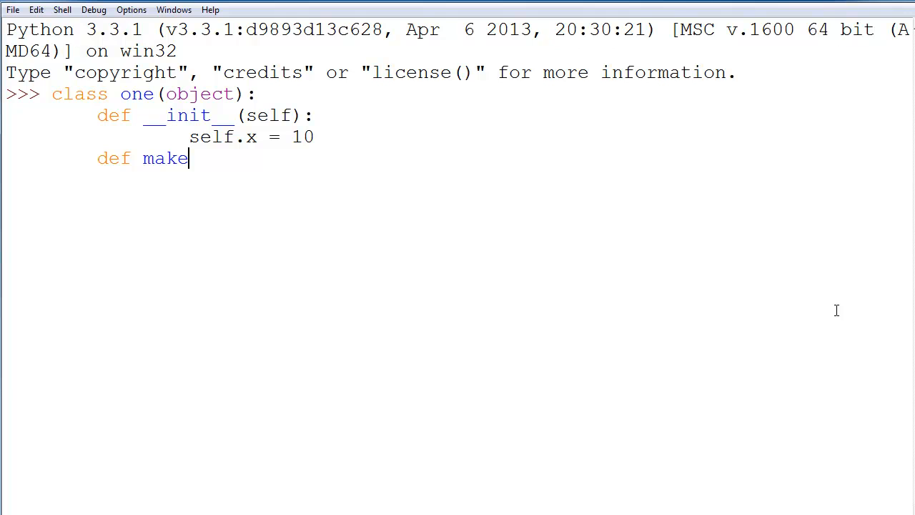
type("p")
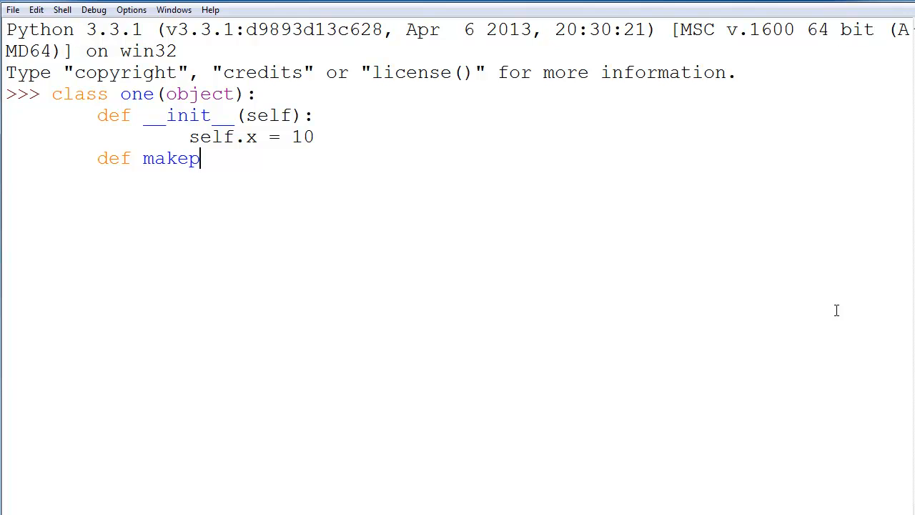
type("(self")
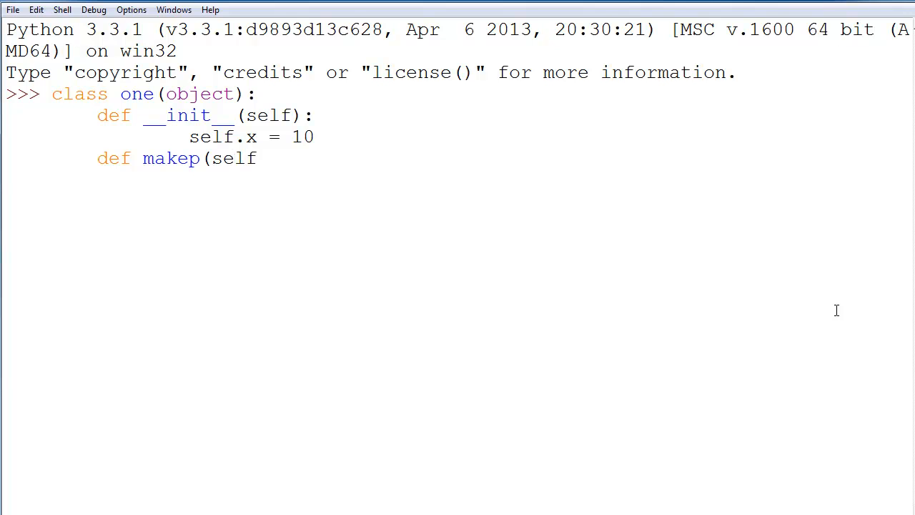
type("):")
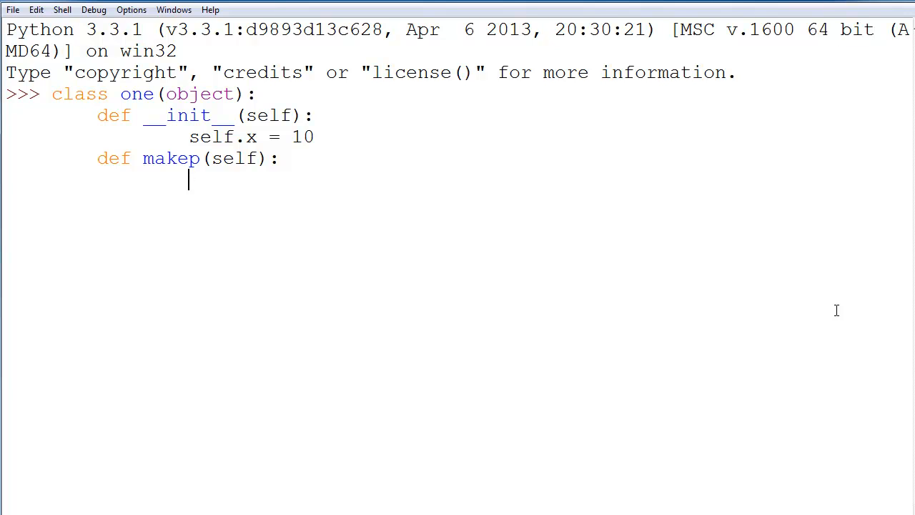
type("self")
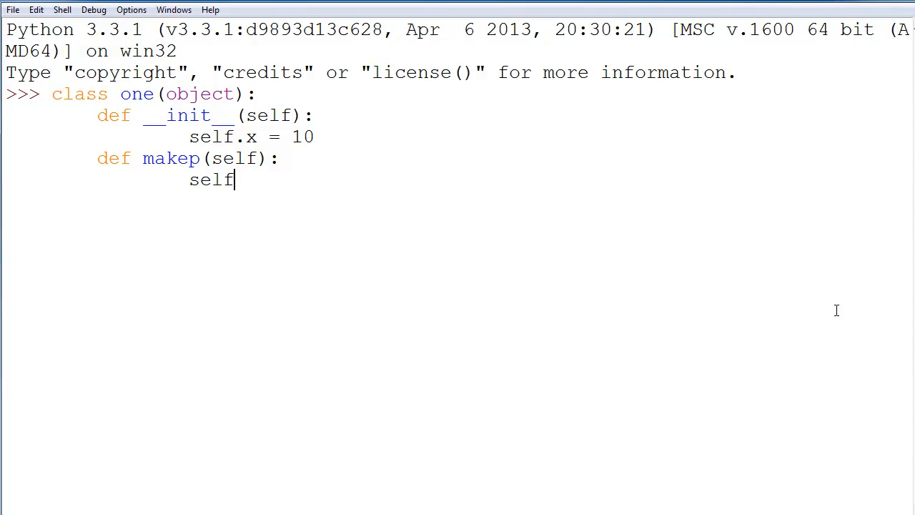
type(".p =")
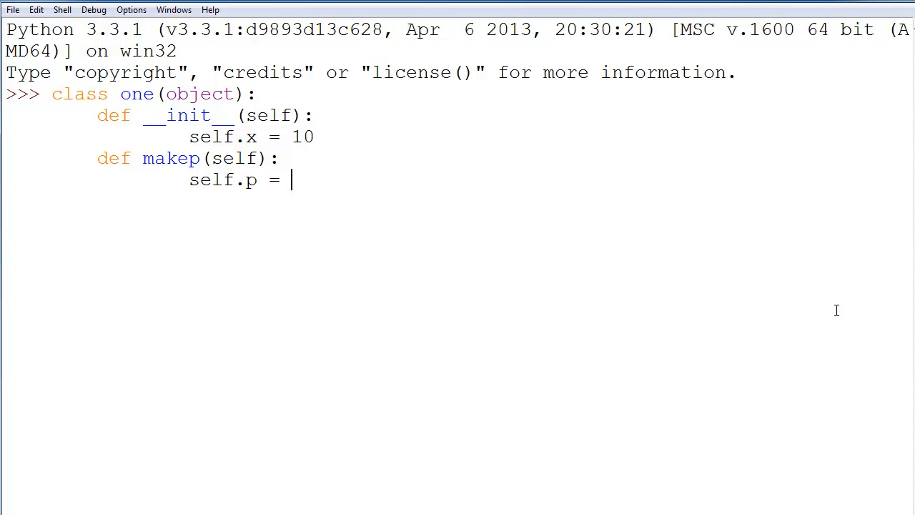
type("3.12")
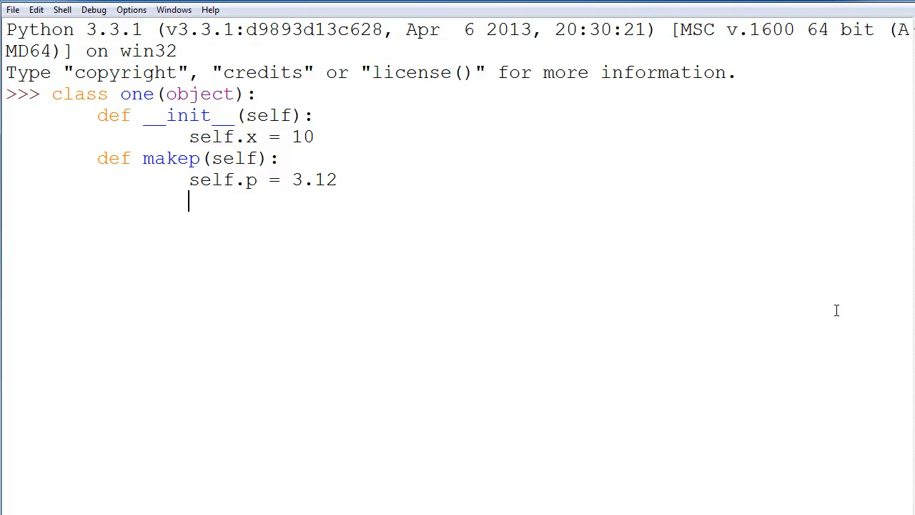
type("class two(o")
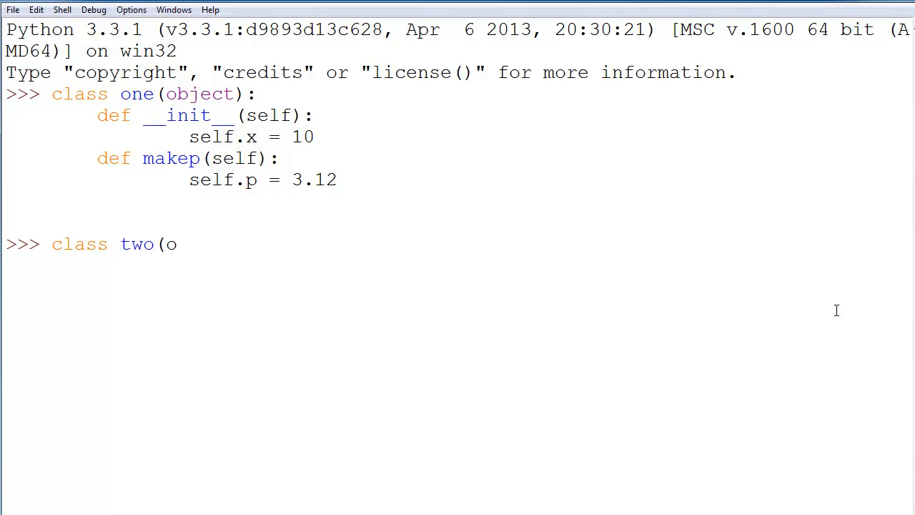
Step: Define class two(object) with an __init__ that sets self.y = 20
type("bject):")
type("def")
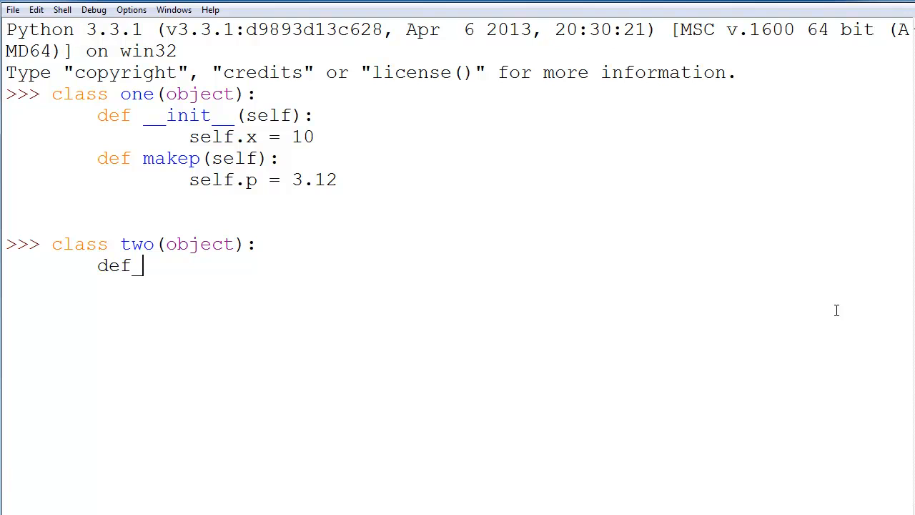
type("__init")
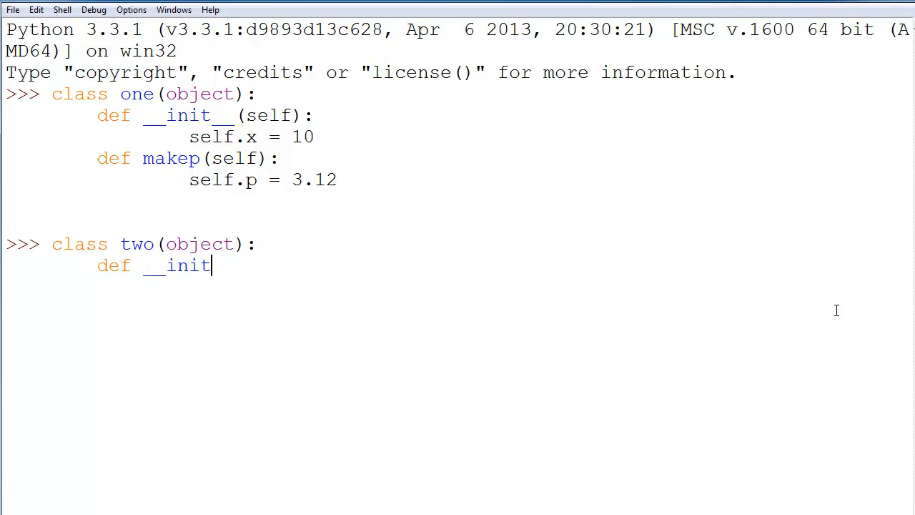
type("__(self):")
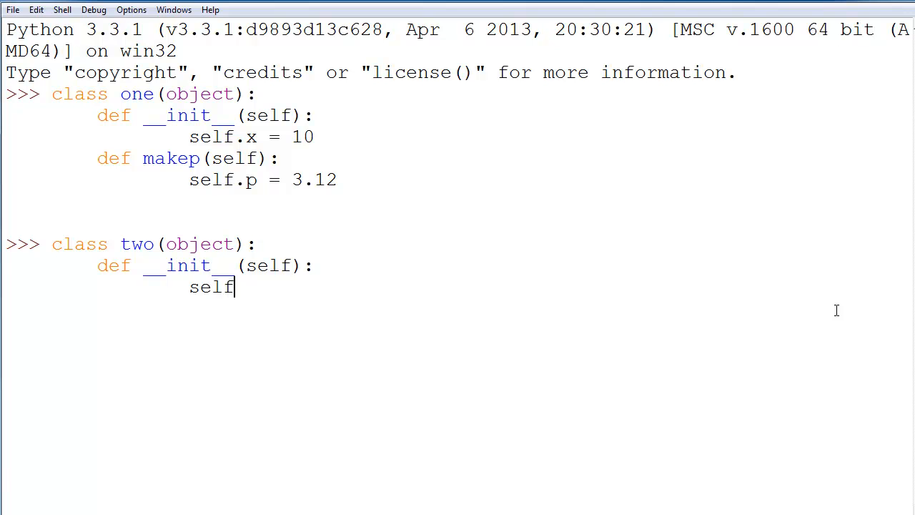
type(".y =")
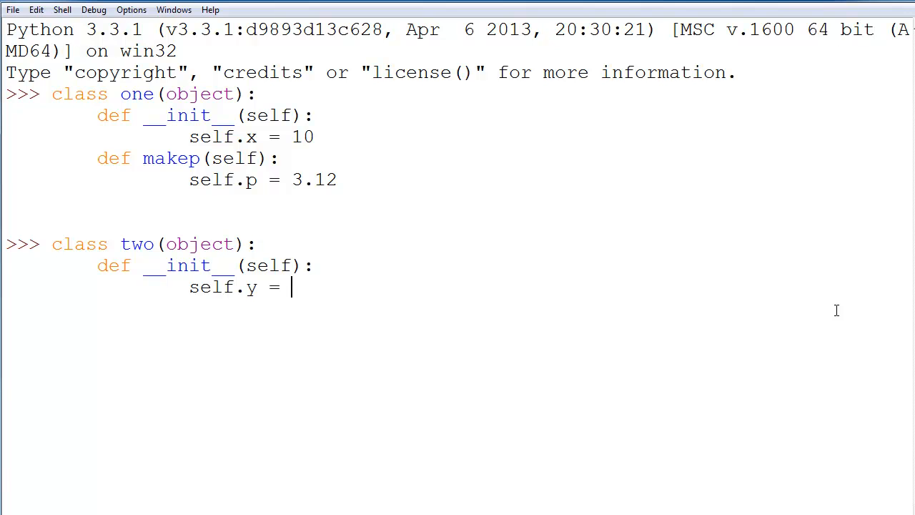
type("20")
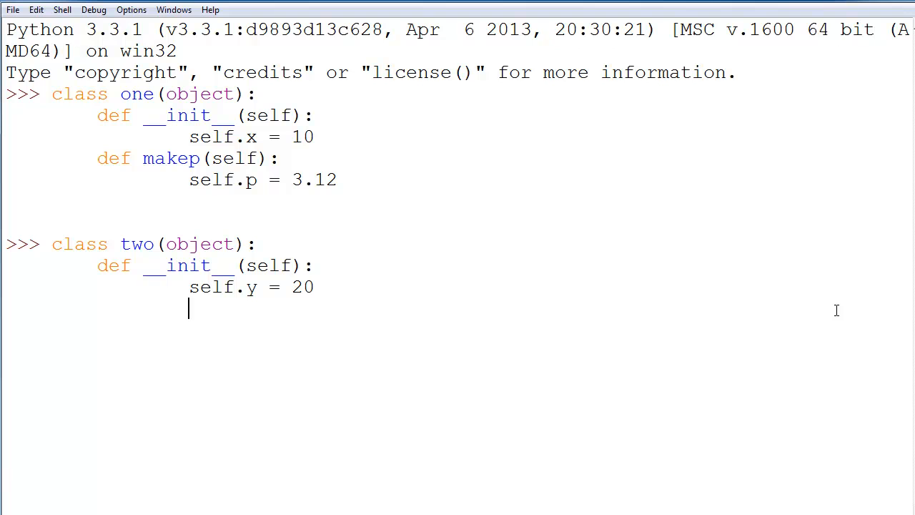
Step: Add a maked(self) method to class two that sets self.d = 13
type("def")
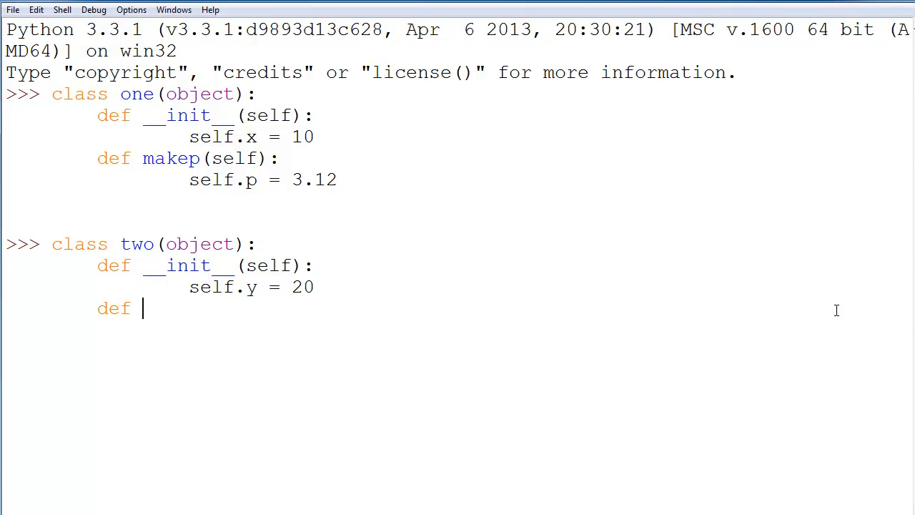
type("maked")
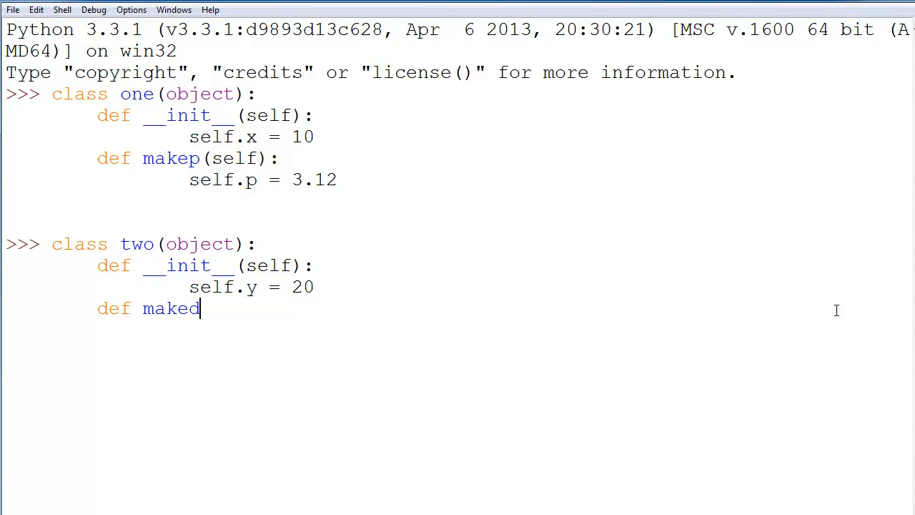
type("(self")
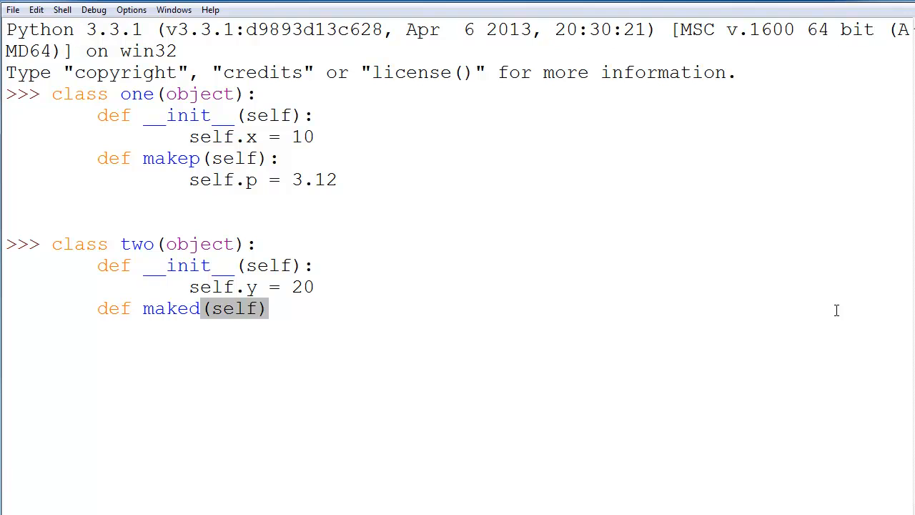
type(":")
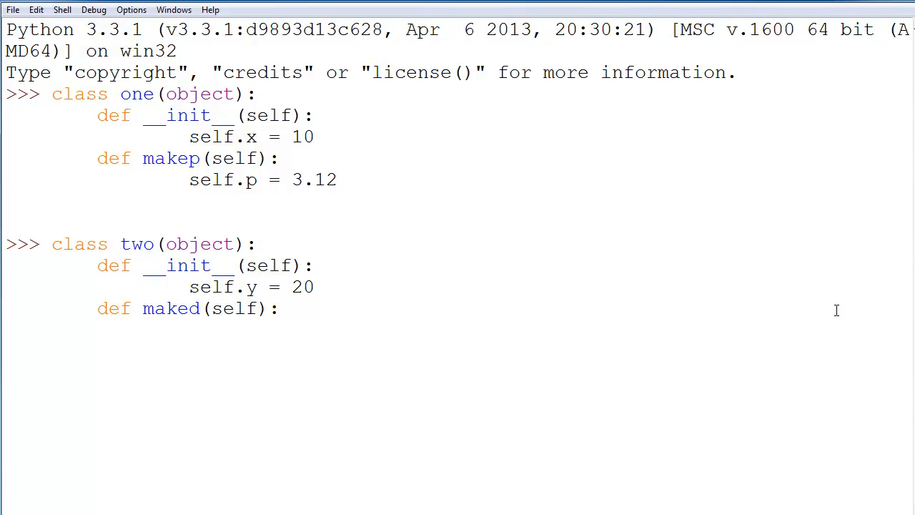
type("self.d =")
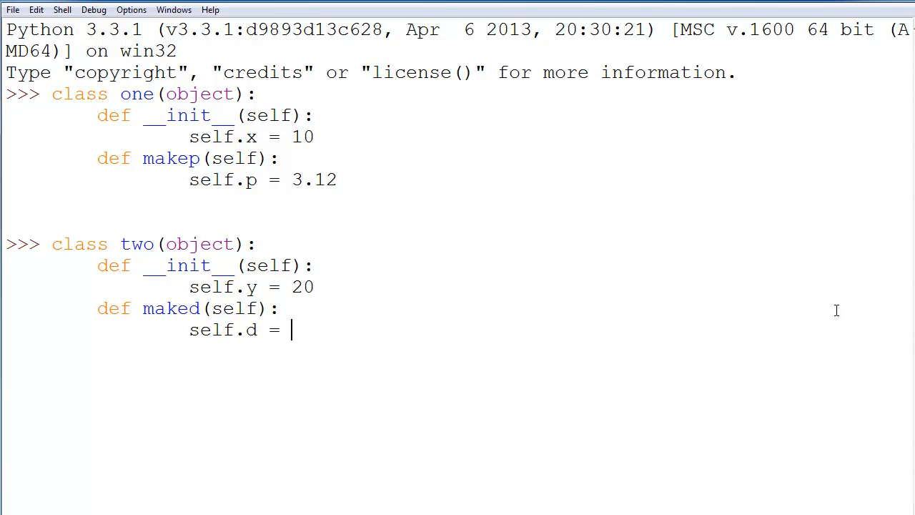
type("13")
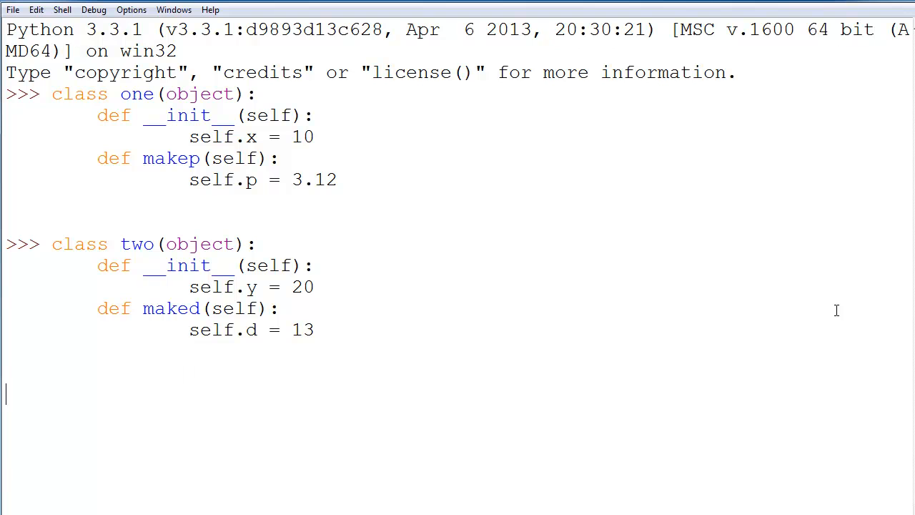
Step: Start class book(two, one) and its pr(self) method header
type("class")
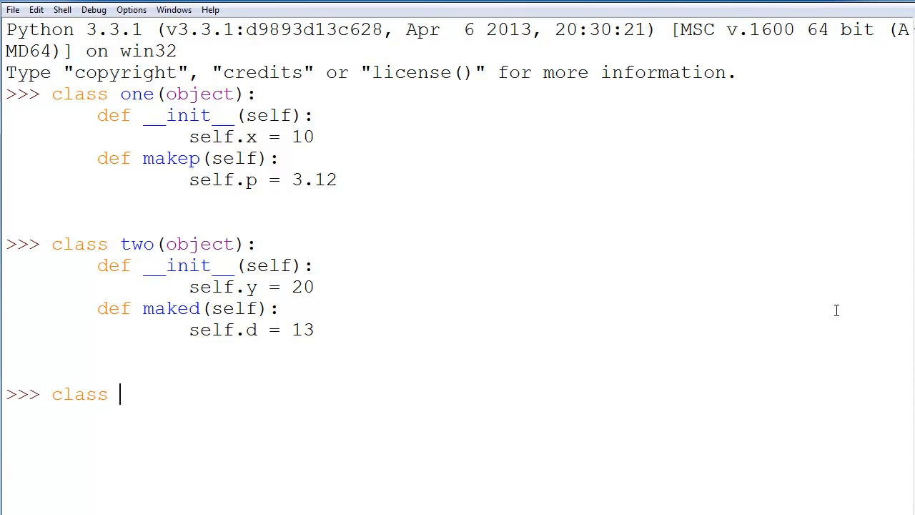
type("b")
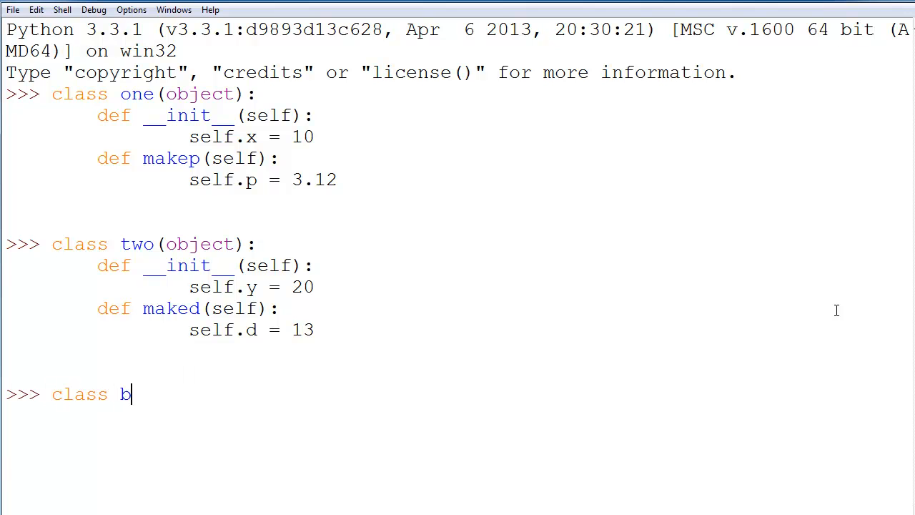
type("ook(")
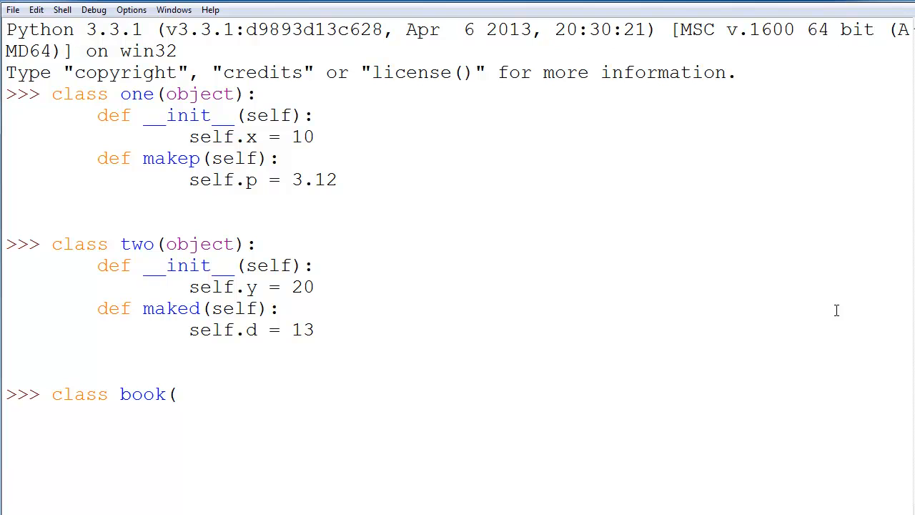
type("two, one")
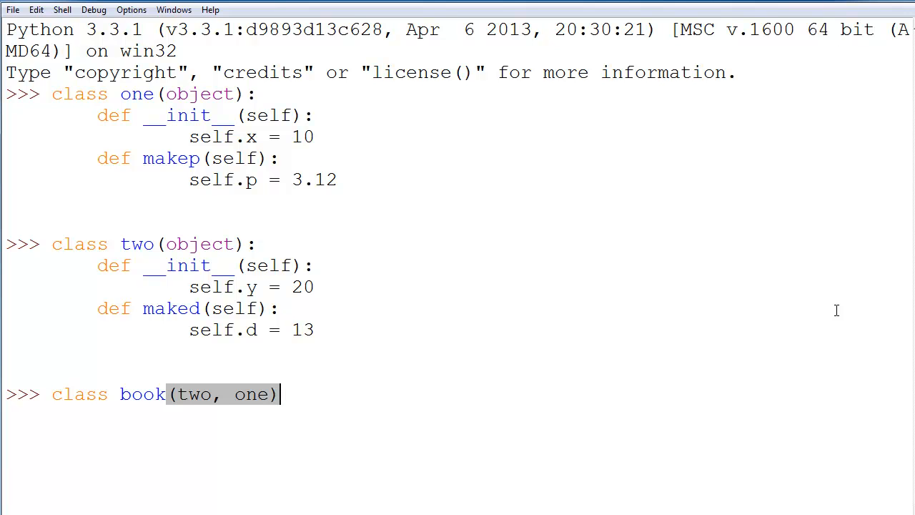
type(":")
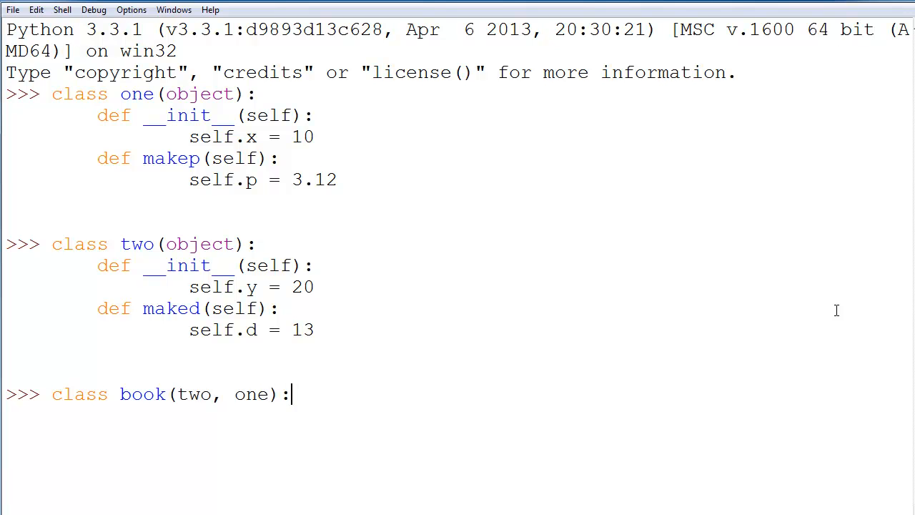
key("enter")
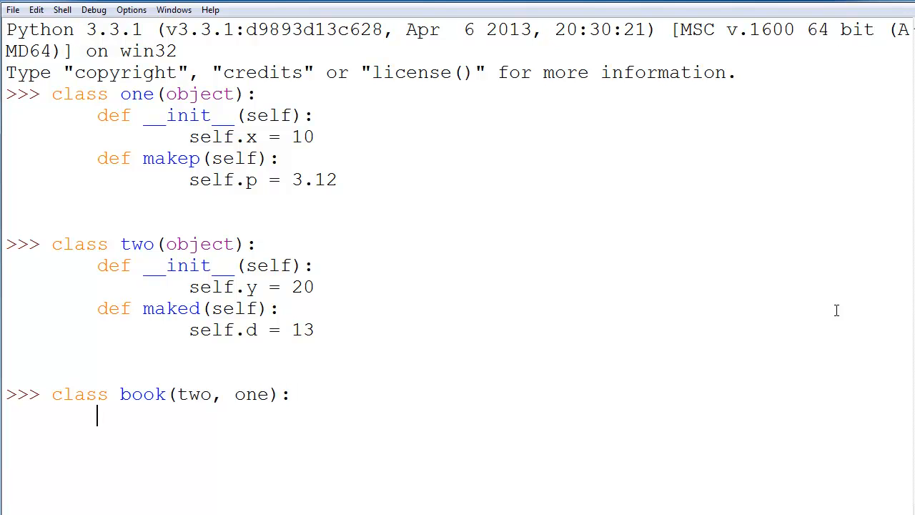
type("def")
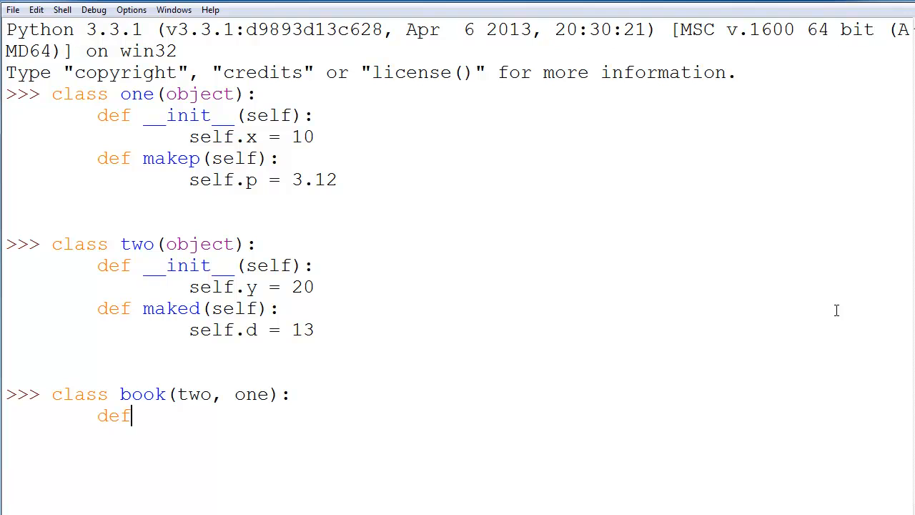
type("pr")
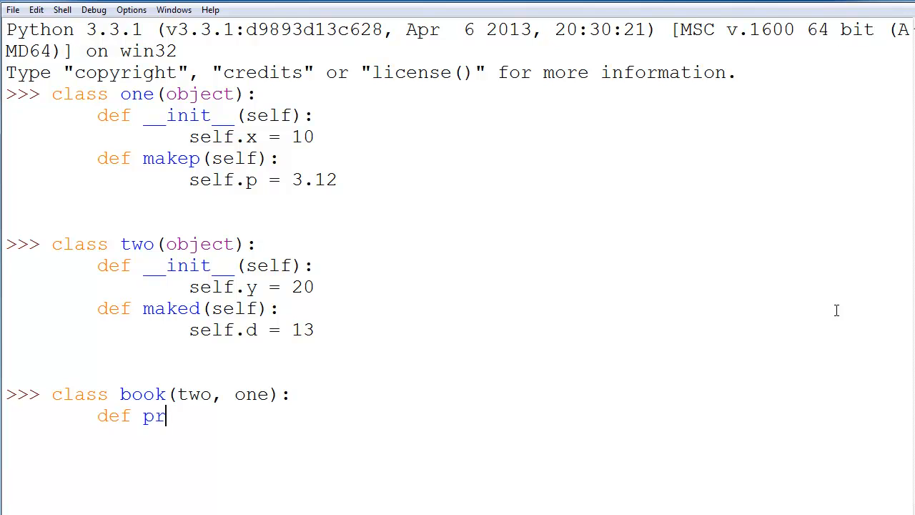
type("(self):")
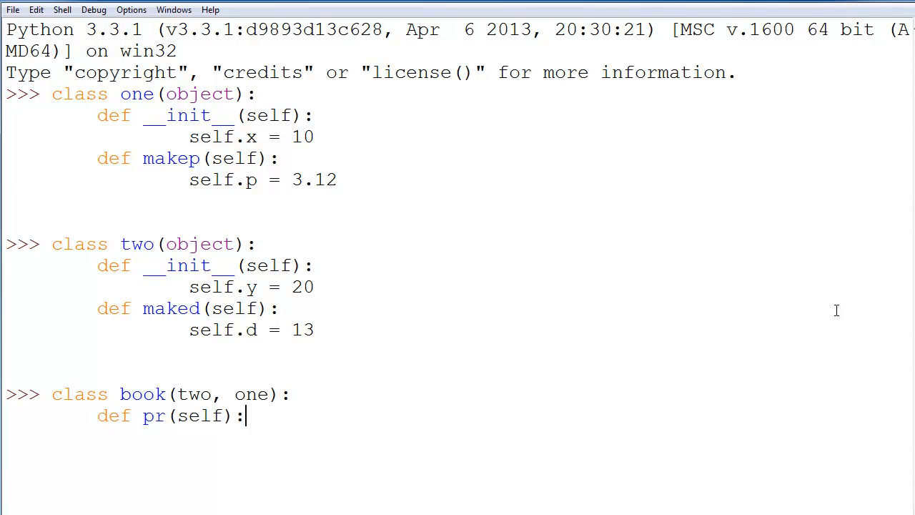
Step: Write pr's print of "%d, %d, %d, %d" formatted with self.d, self.p, self.y, self.x
type("print(")
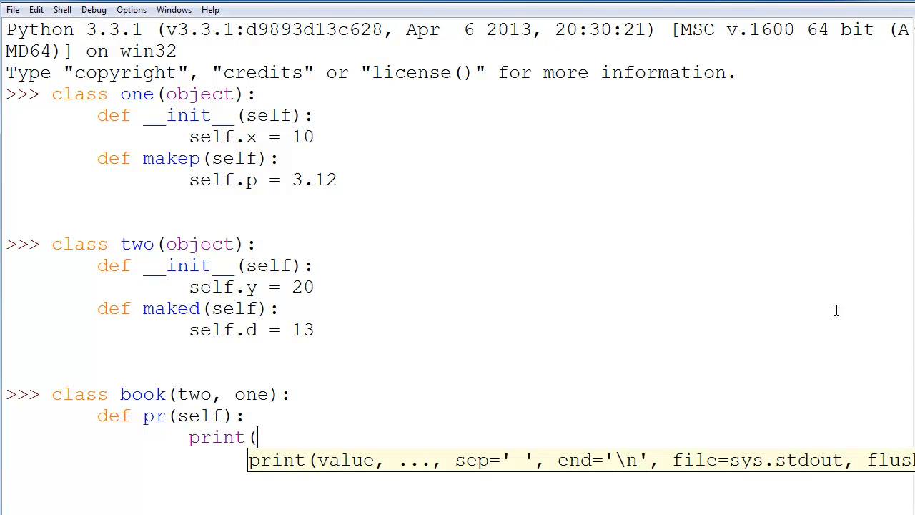
type("\"%")
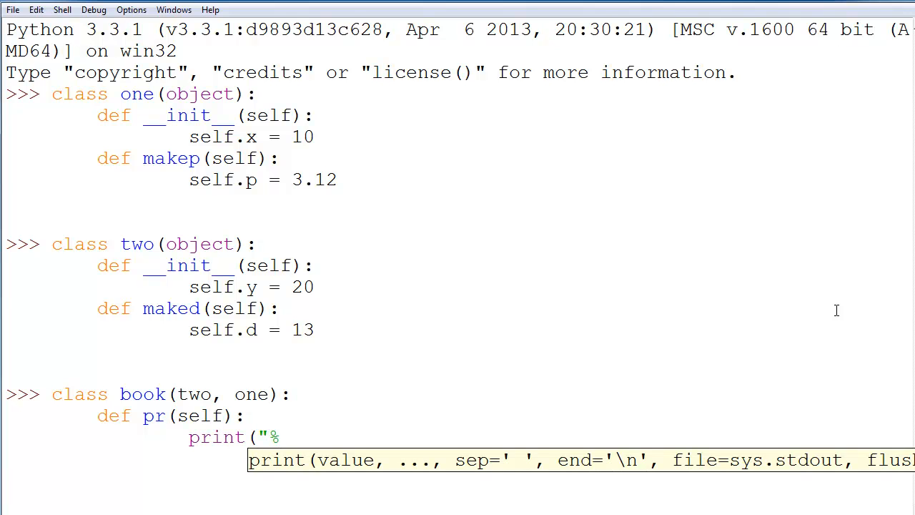
type("d, %d, %d,")
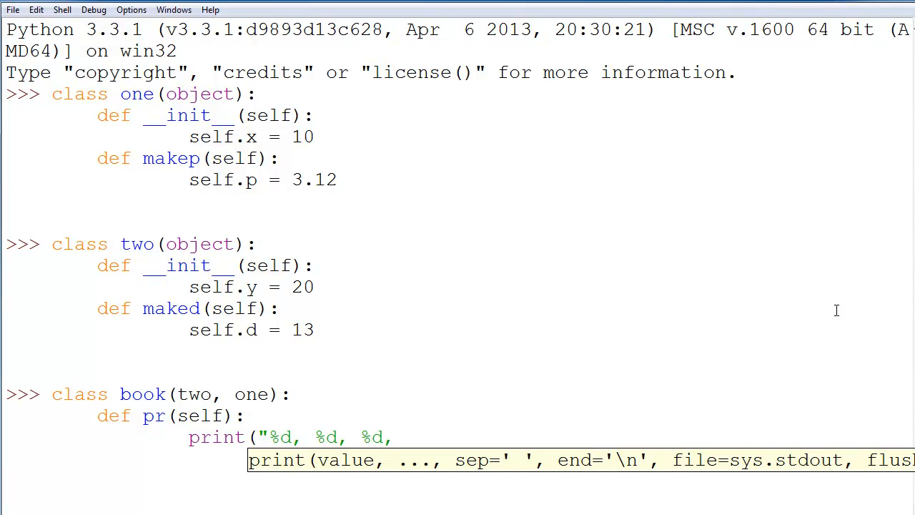
type("%d\"")
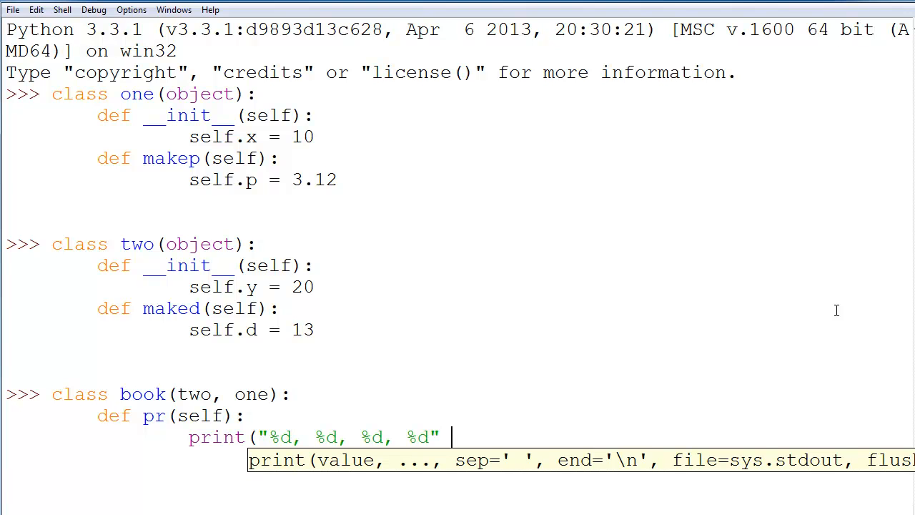
type("% (")
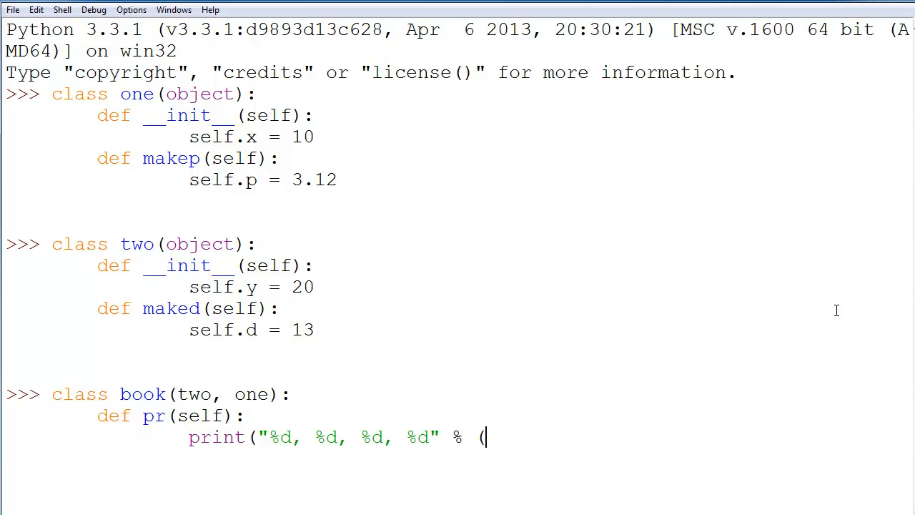
type("self.d")
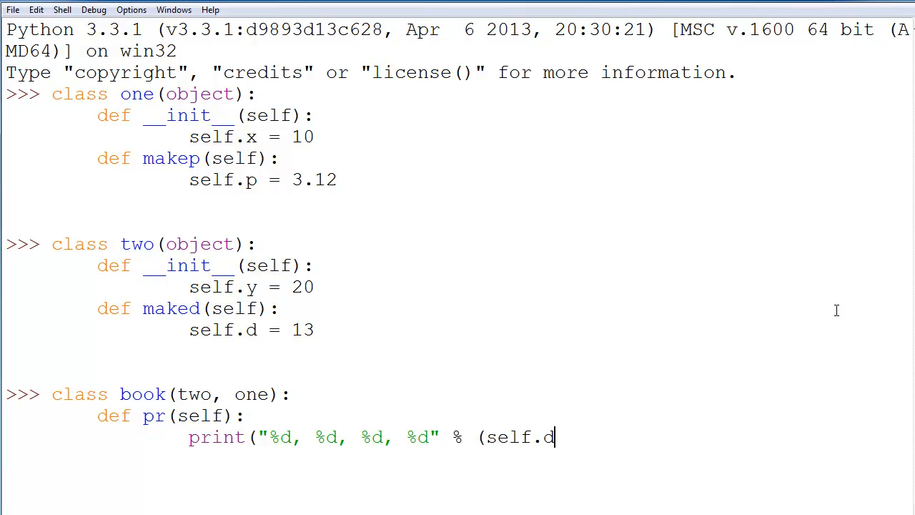
type(", self.p, self.y,")
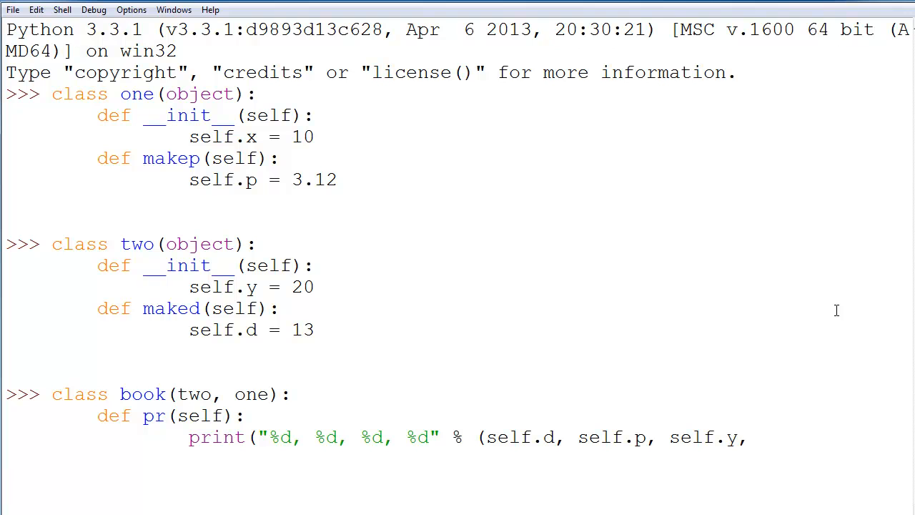
type("self.x")
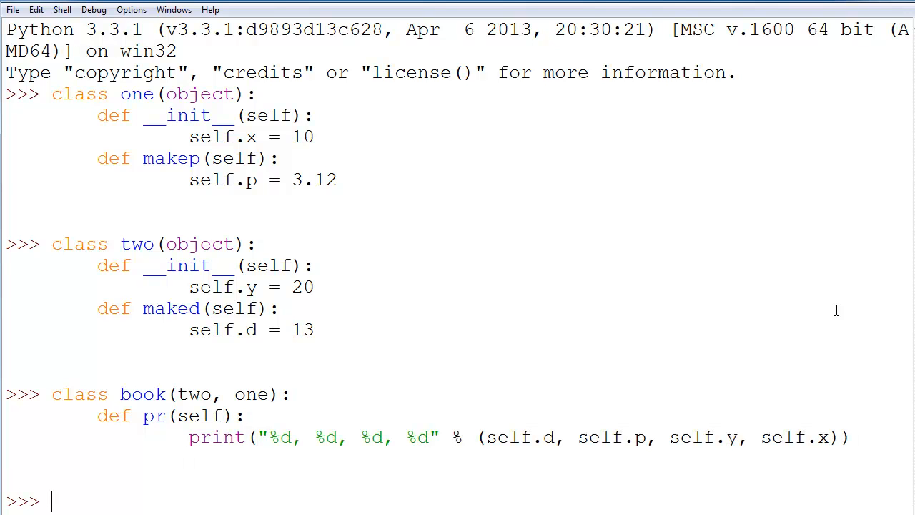
Step: Create novel = book() and call novel.makep()
type("n")
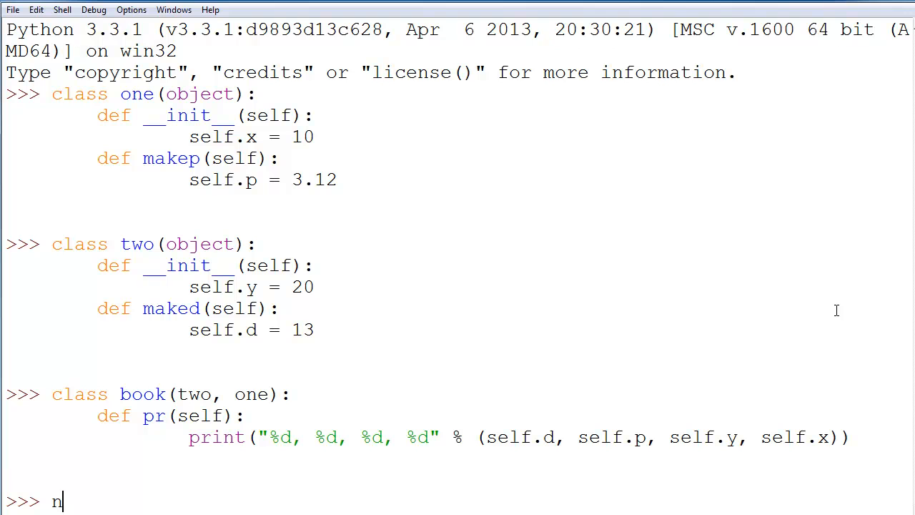
type("ovel =")
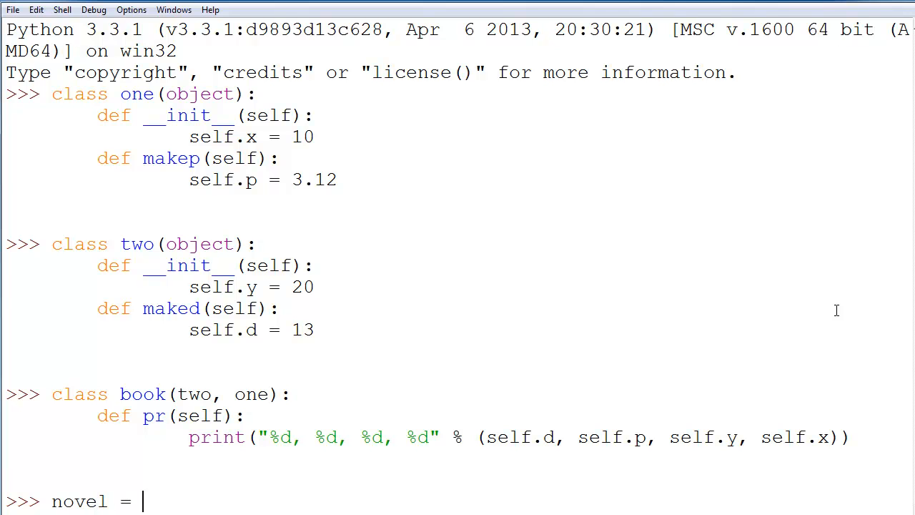
type("book()")
type("novel.")
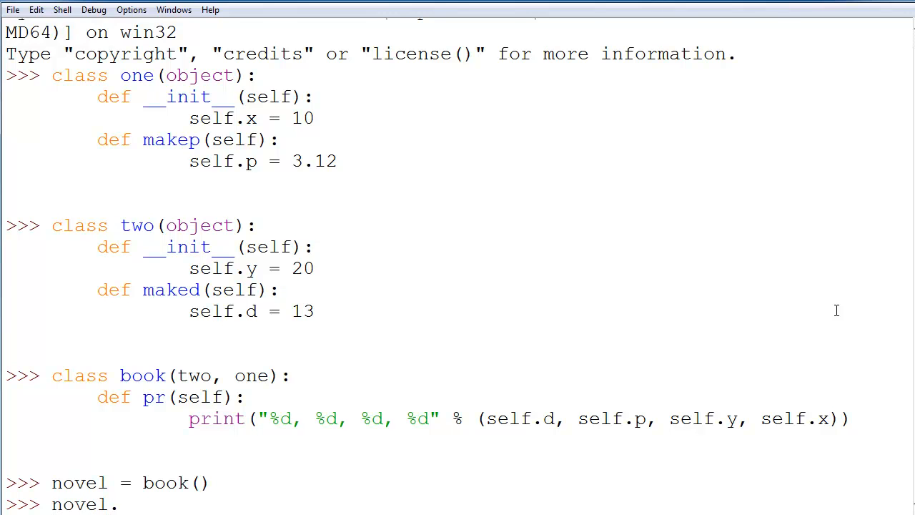
type("makep()")
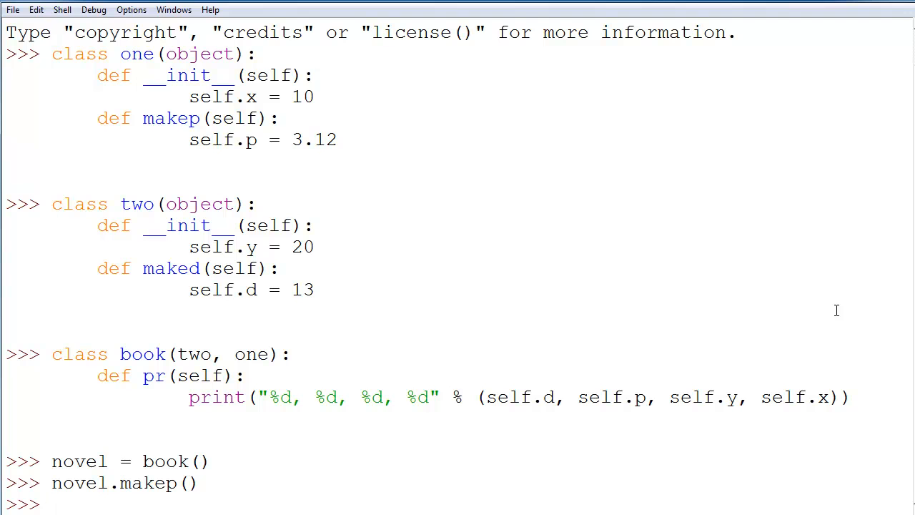
Step: Call novel.maked(), then evaluate novel.p and novel.d to show 3.12 and 13
type("novel.")
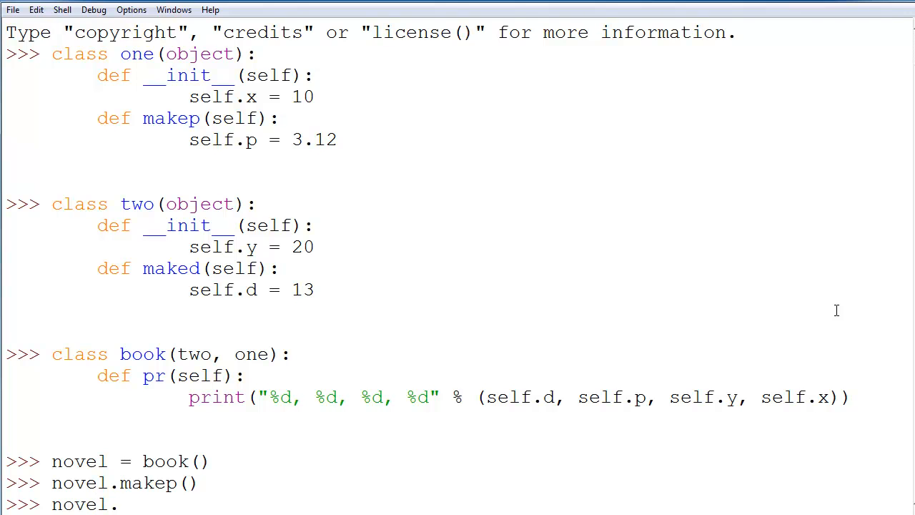
type("maked()")
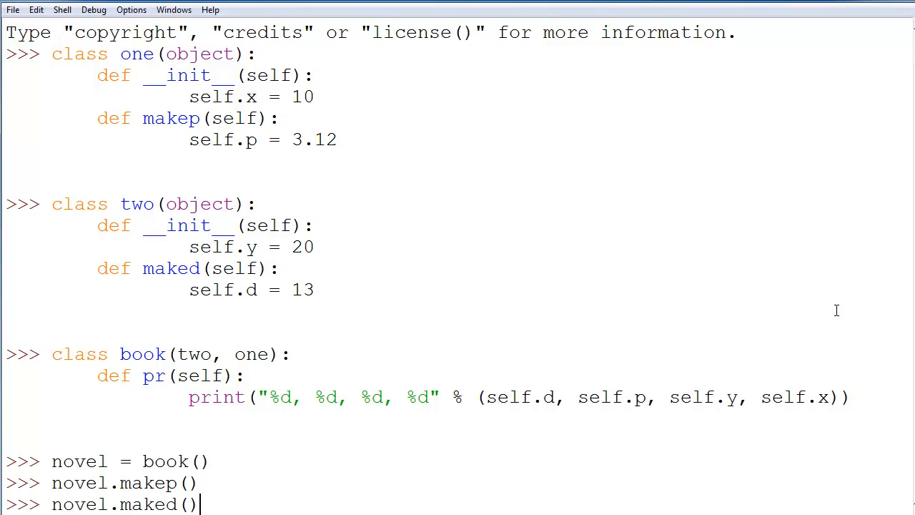
type("nam")
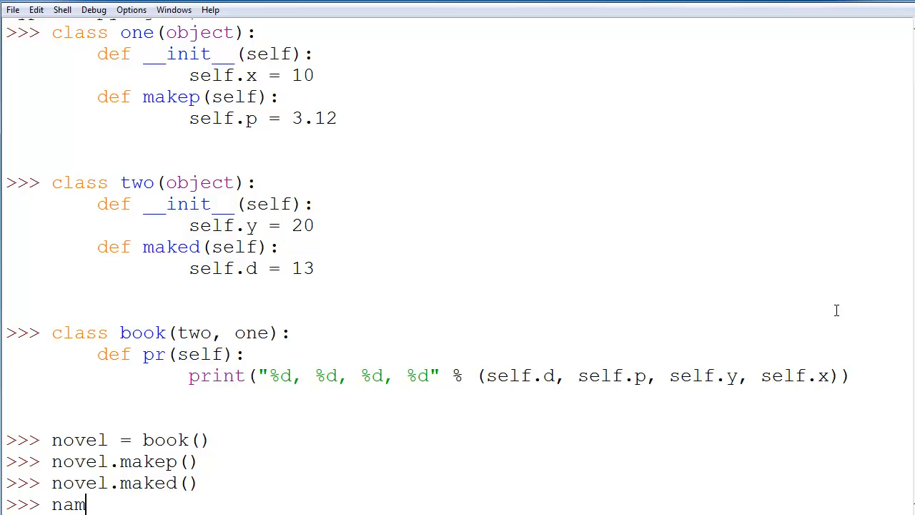
type("novel.p")
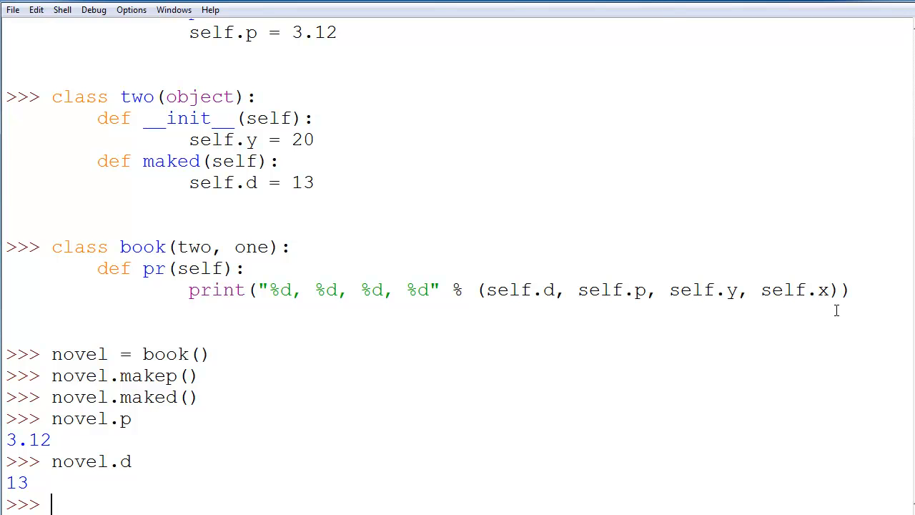
Step: Call novel.pr() to get the AttributeError that book has no attribute x
type("novel.pr()")
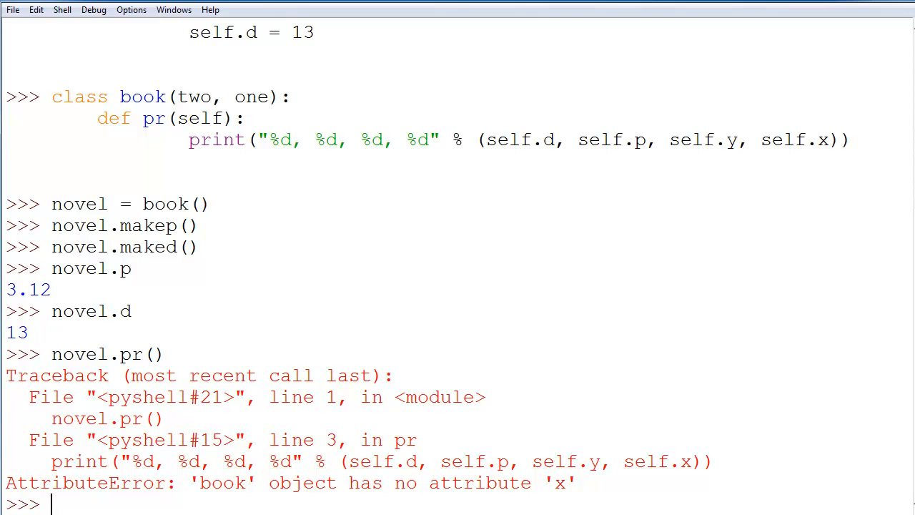
double_click(75, 97)
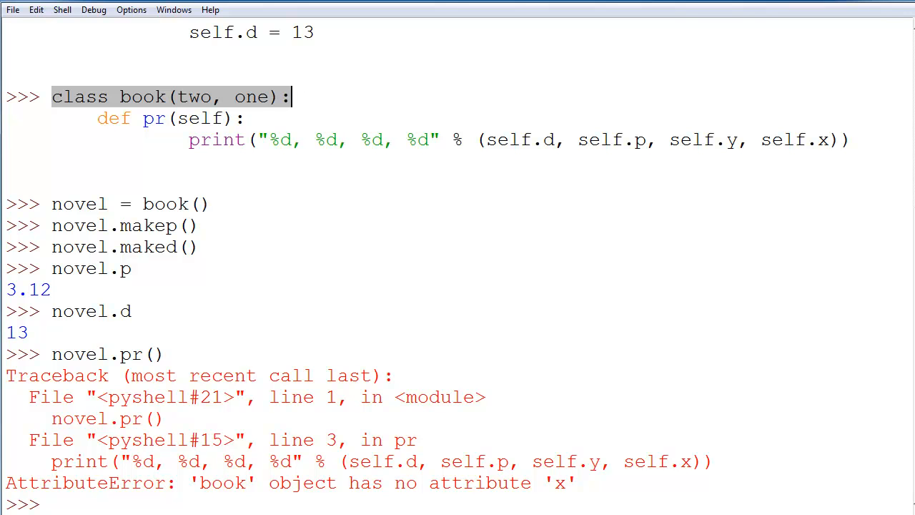
mouse_move(581, 155)
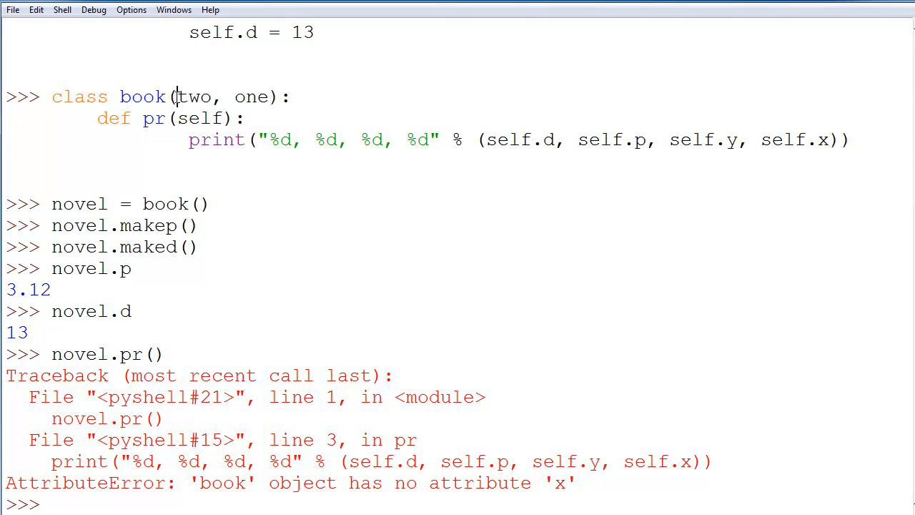
double_click(193, 97)
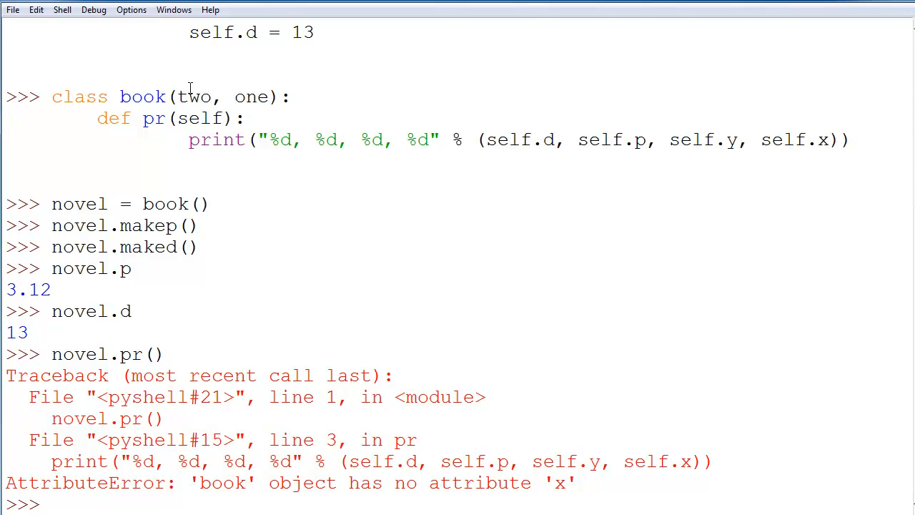
left_click_drag(178, 97, 271, 97)
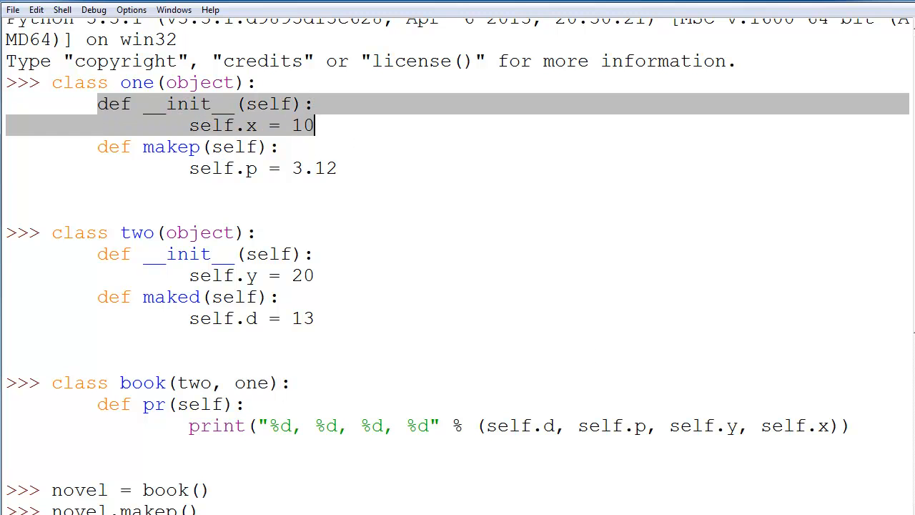
mouse_move(104, 257)
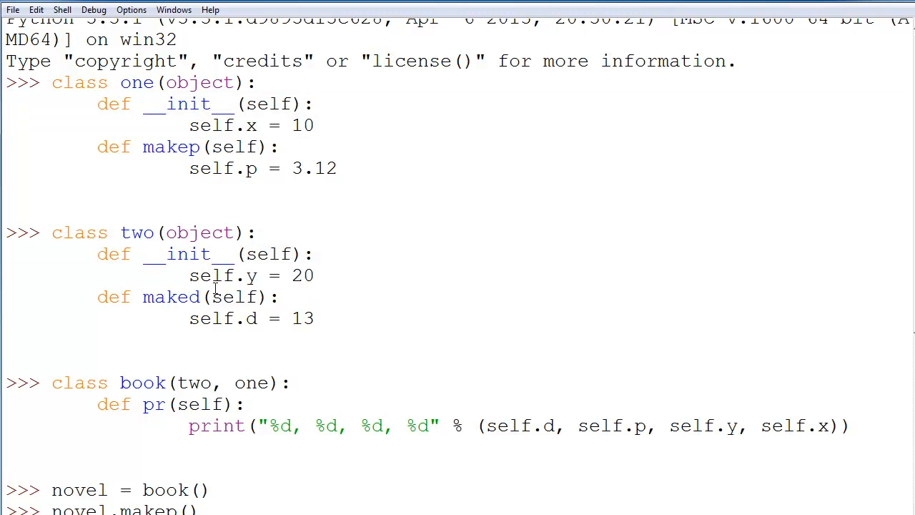
mouse_move(140, 263)
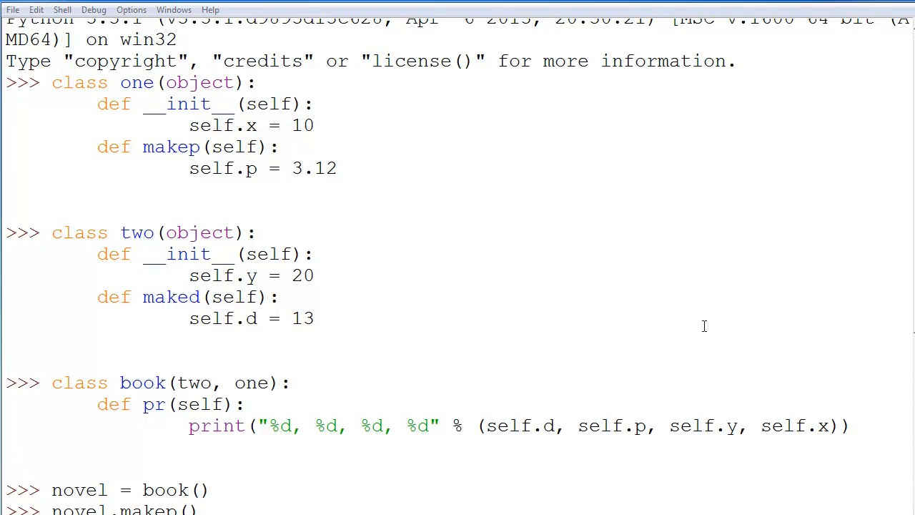
mouse_move(337, 358)
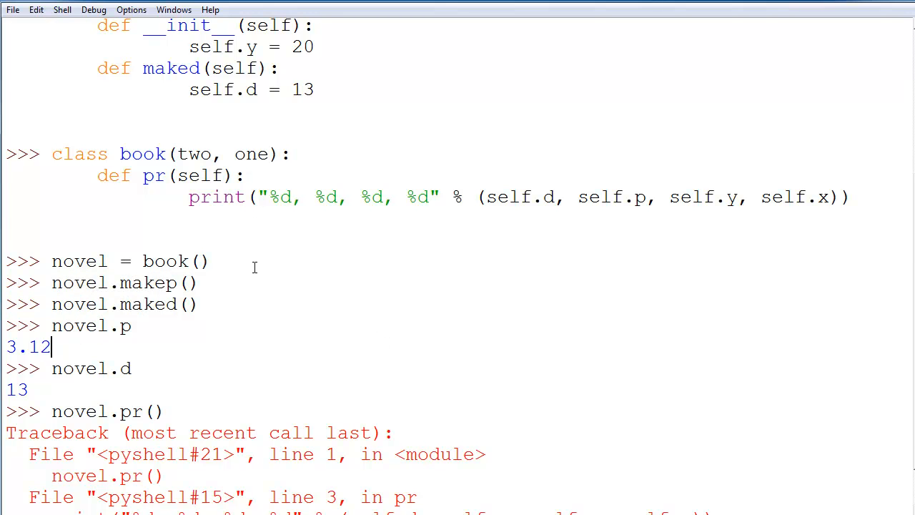
mouse_move(216, 372)
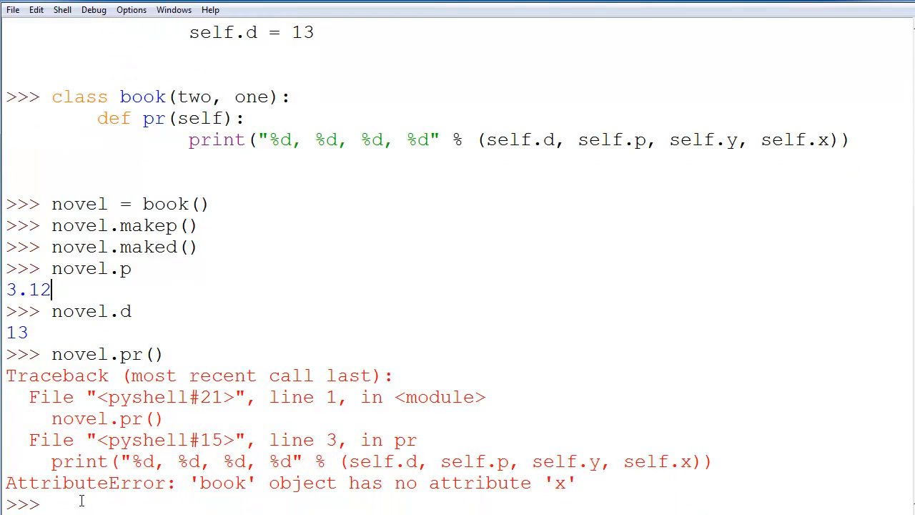
Step: Evaluate novel.y to get 20, then novel.x to raise the AttributeError
type("novel")
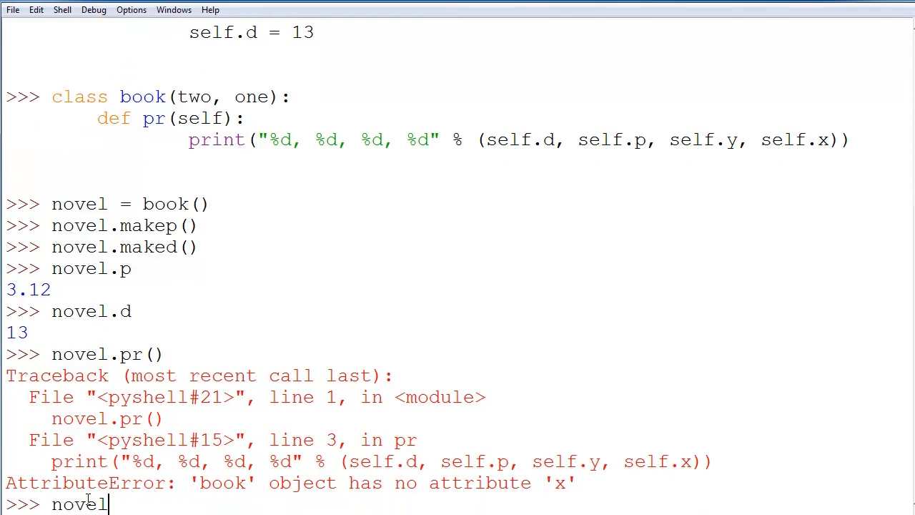
type(".y")
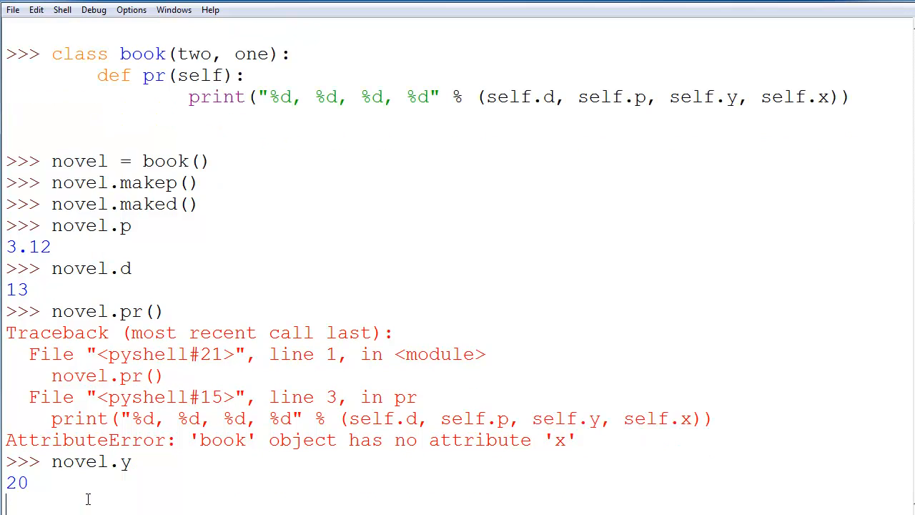
type("novel.x")
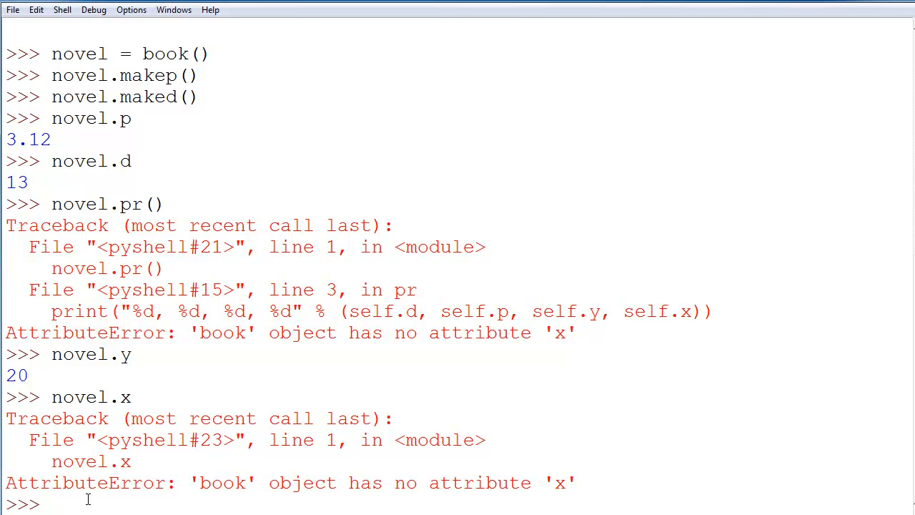
mouse_move(406, 348)
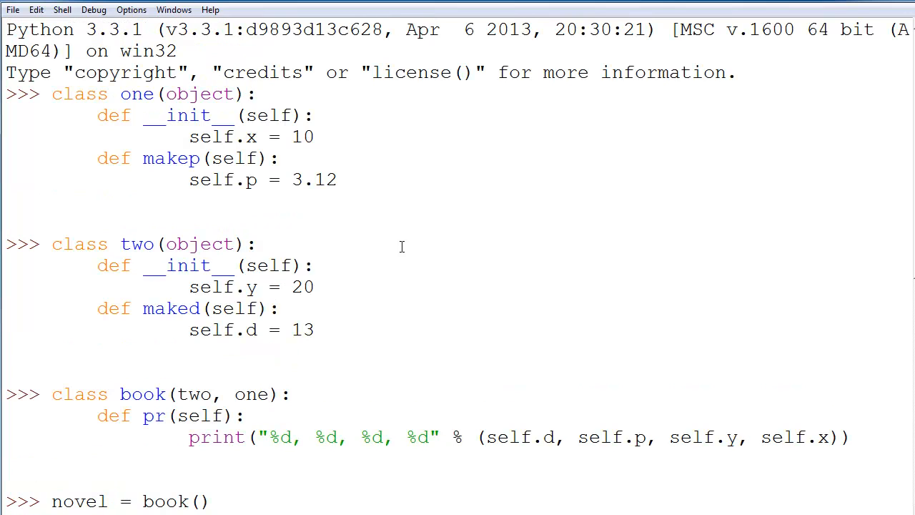
mouse_move(398, 227)
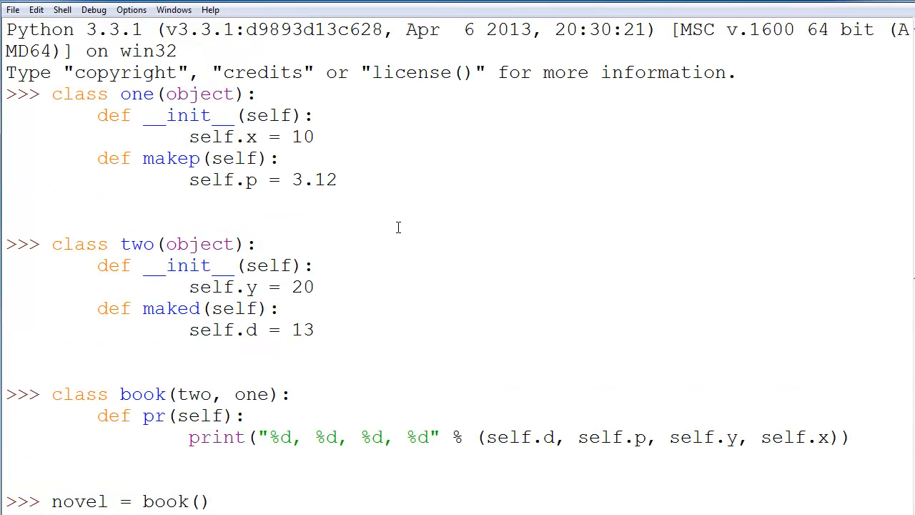
mouse_move(349, 233)
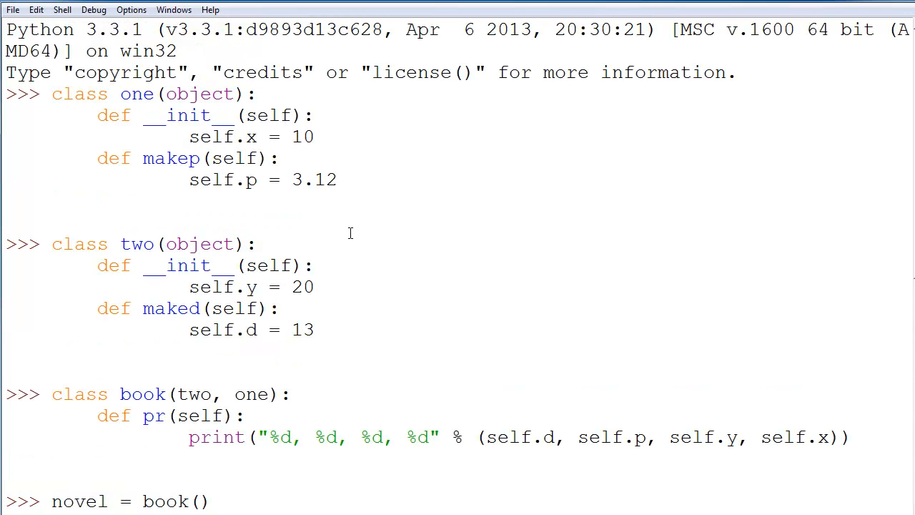
mouse_move(346, 250)
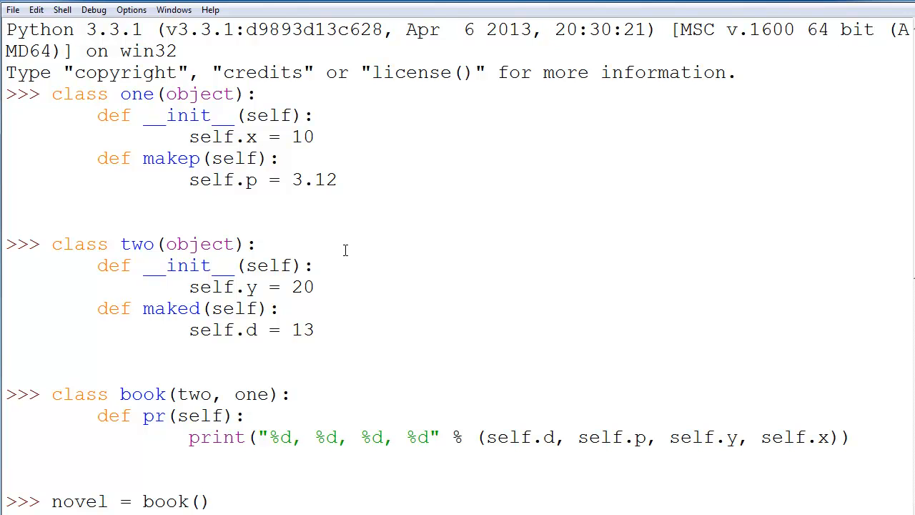